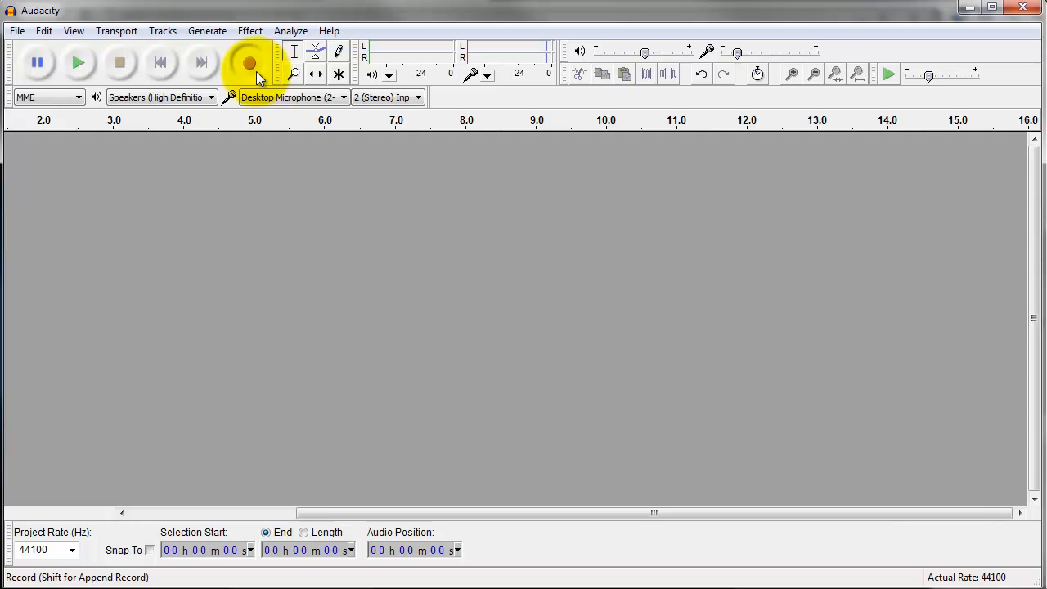
Start recording microphone speech into a new stereo track
click(249, 63)
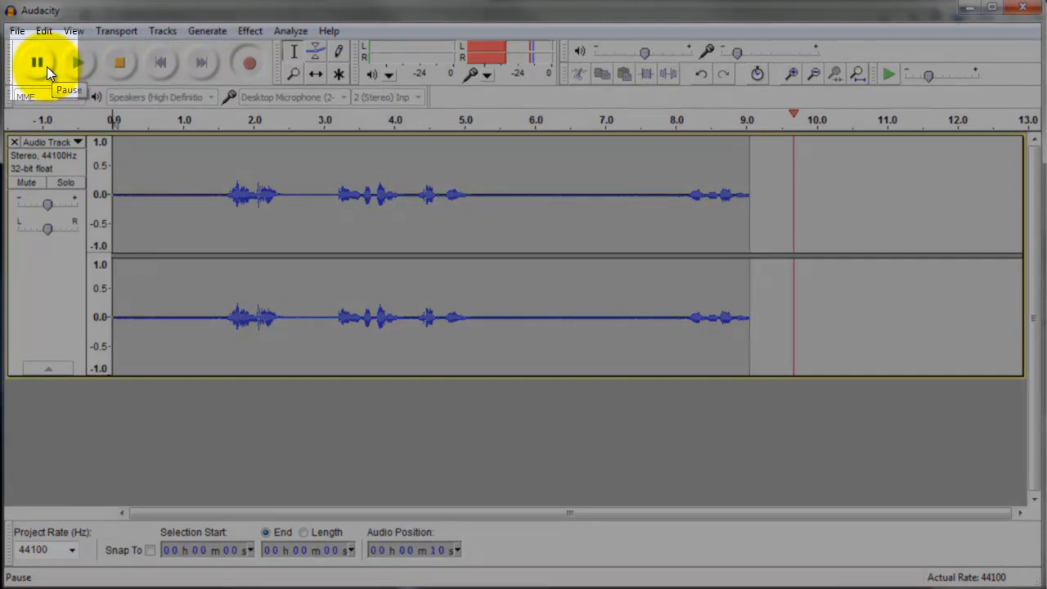
Pause the microphone recording, then resume it to append more speech
click(37, 63)
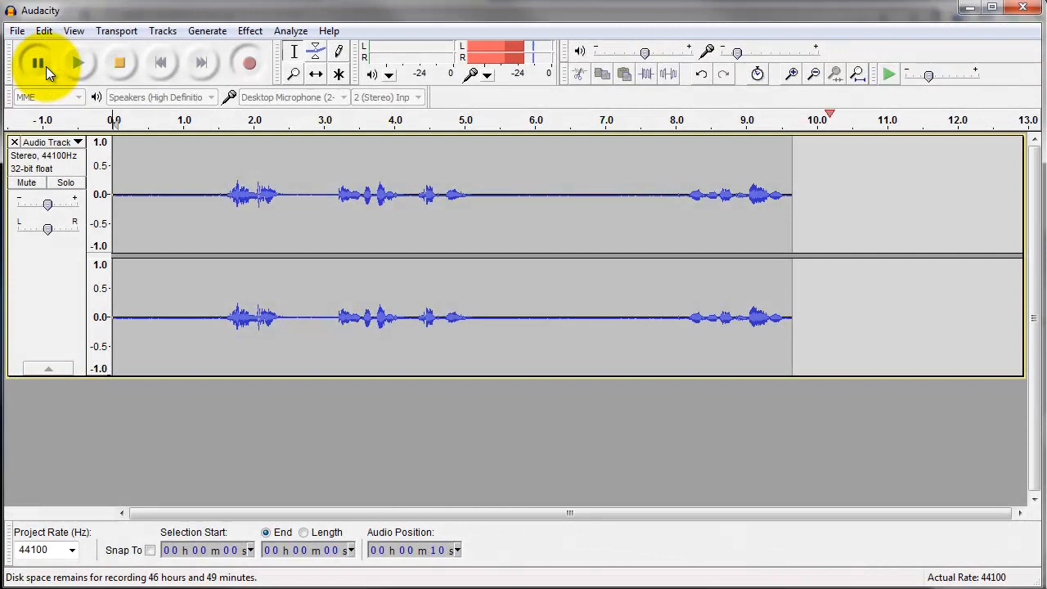
click(37, 63)
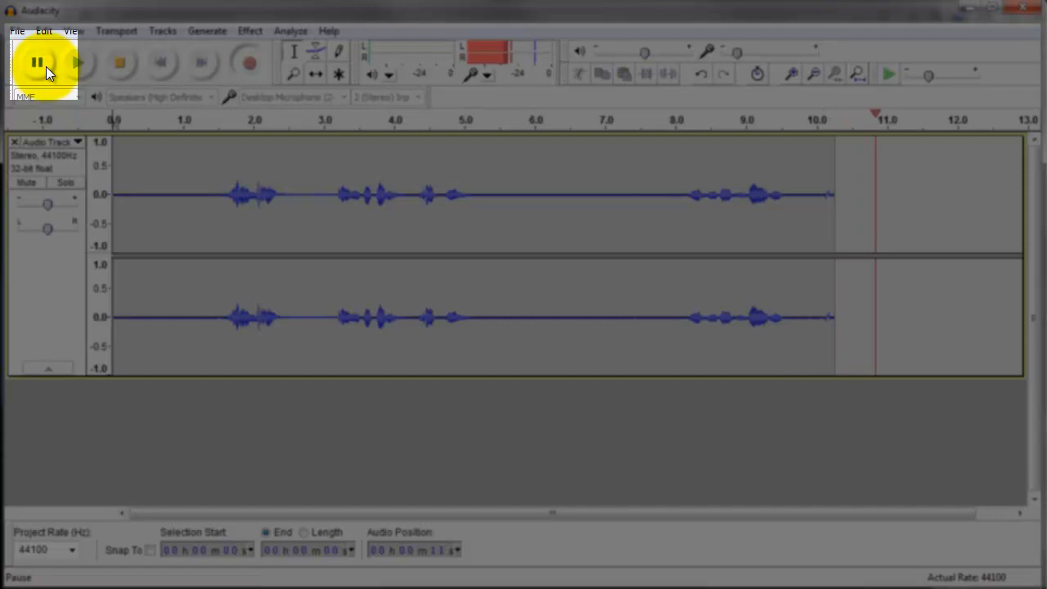